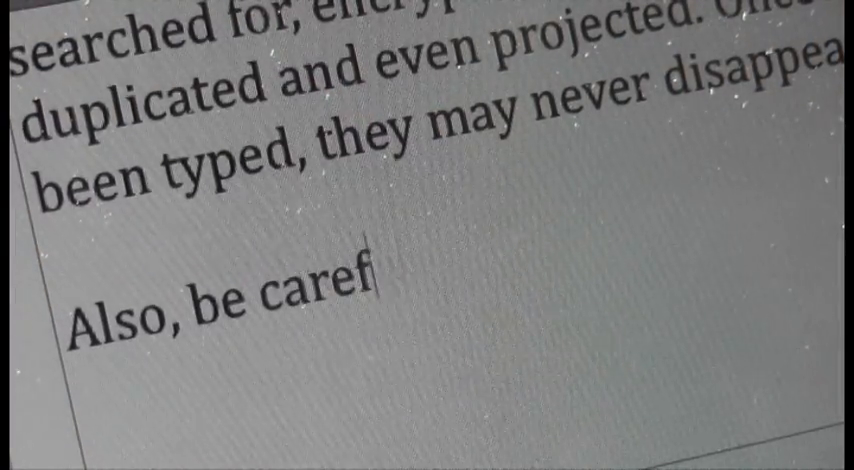
type("ul with who you follow")
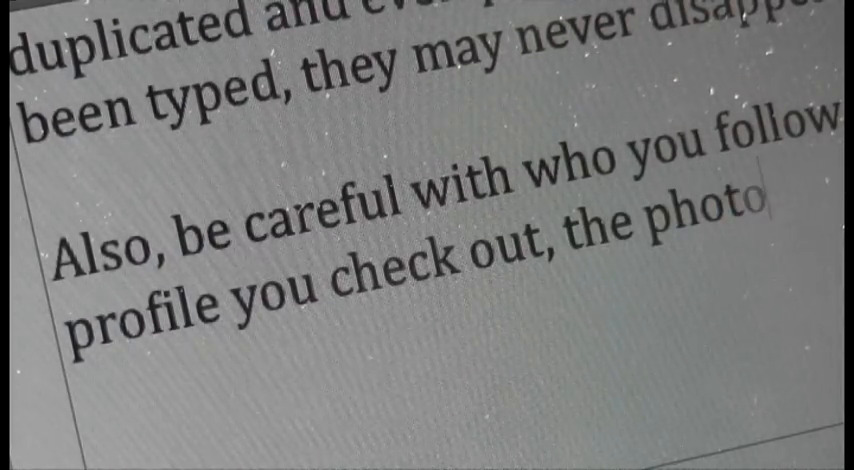
type("ones your name is tagged on to.")
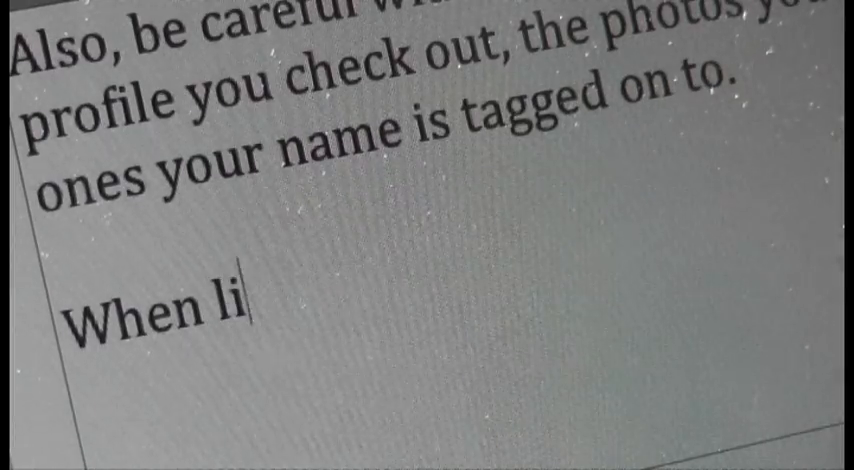
type("fe gets emotional be slow to")
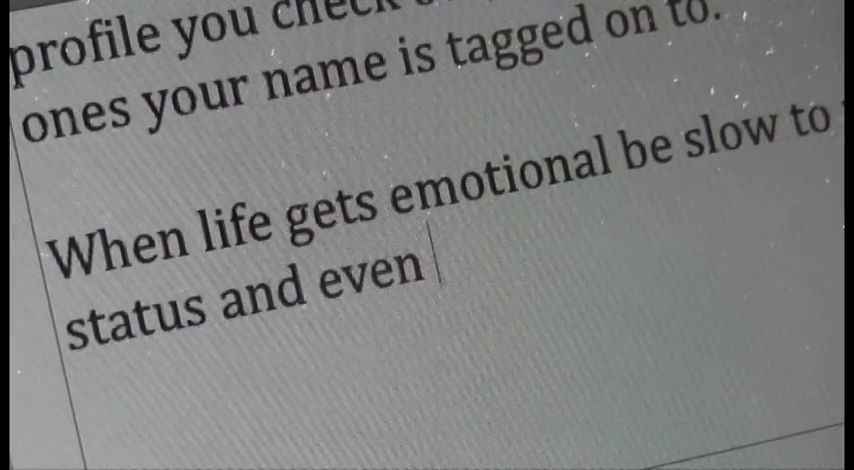
type("slower to respond")
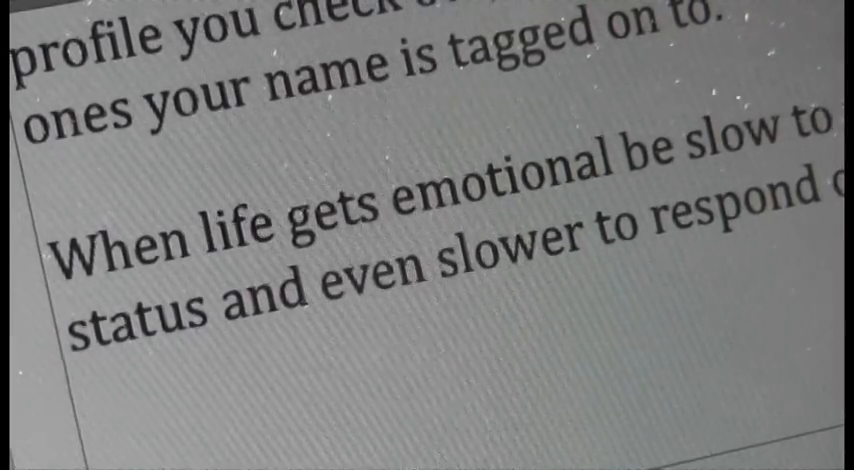